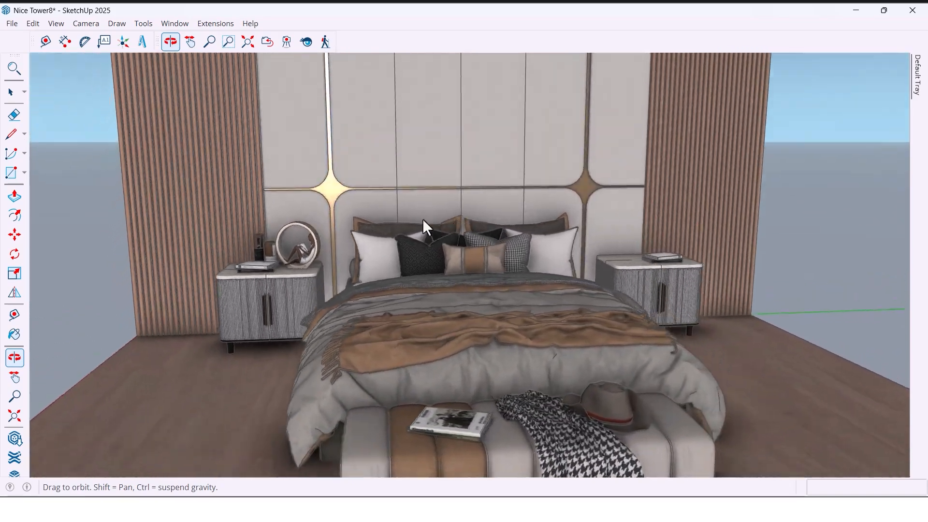
Pull vertical guides at 500 mm intervals across the wall from its left edge.
drag(427, 225, 308, 237)
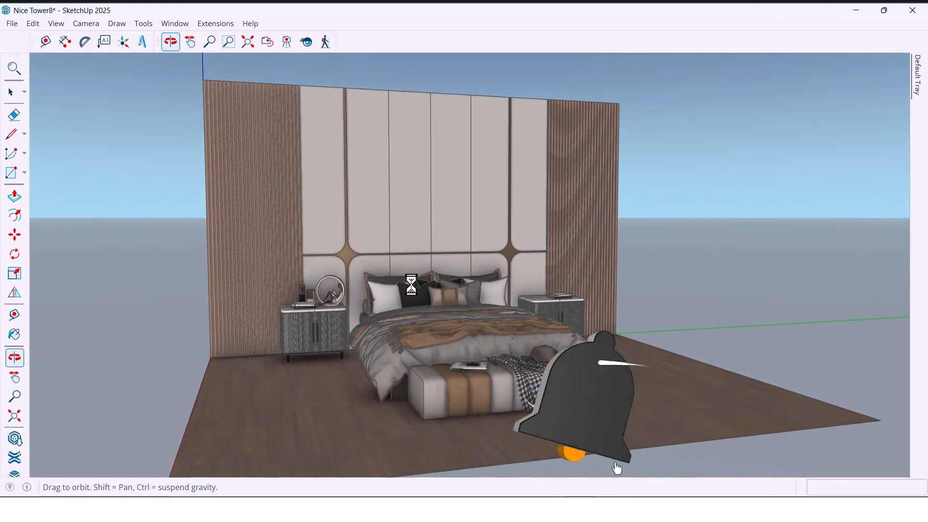
click(190, 41)
text(1000)
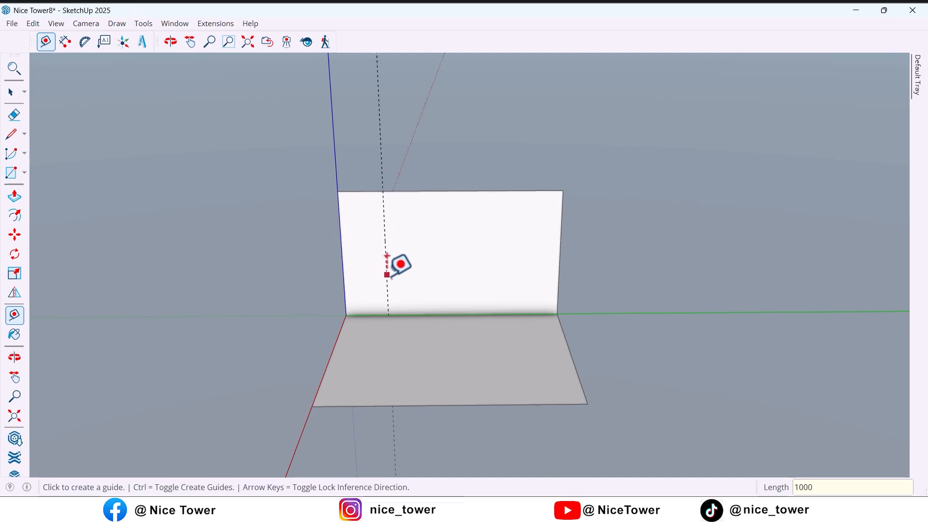
click(388, 275)
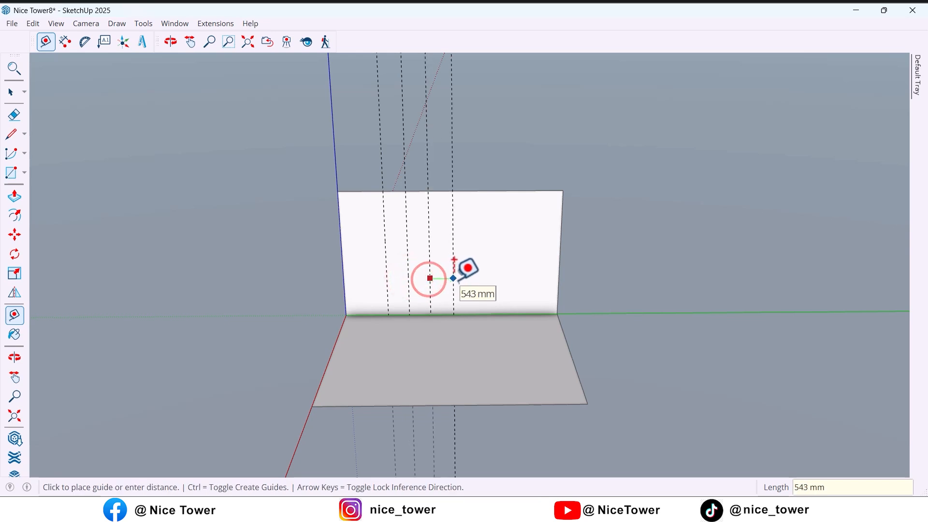
text(500)
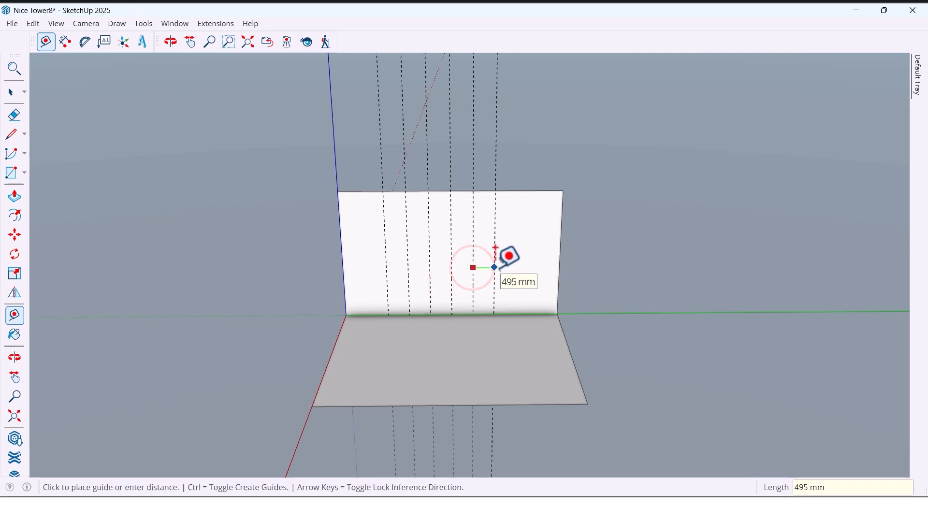
text(500)
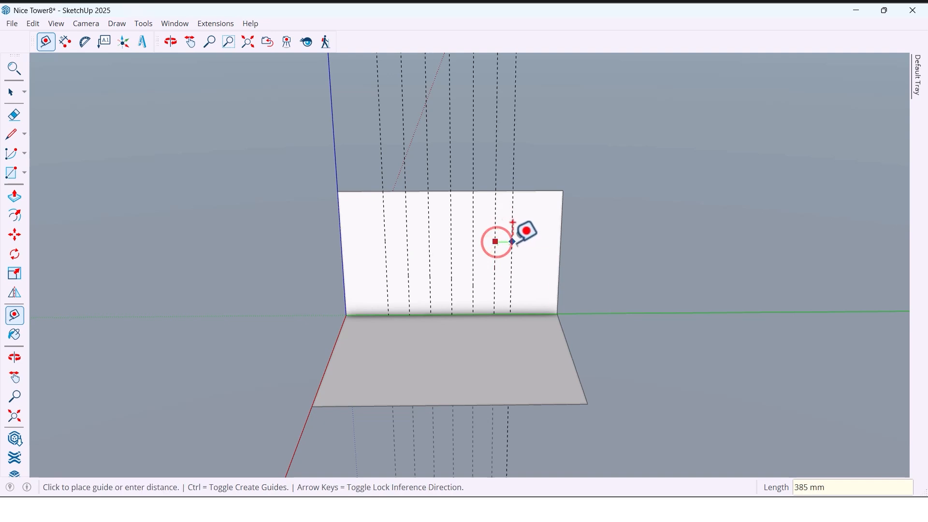
click(169, 42)
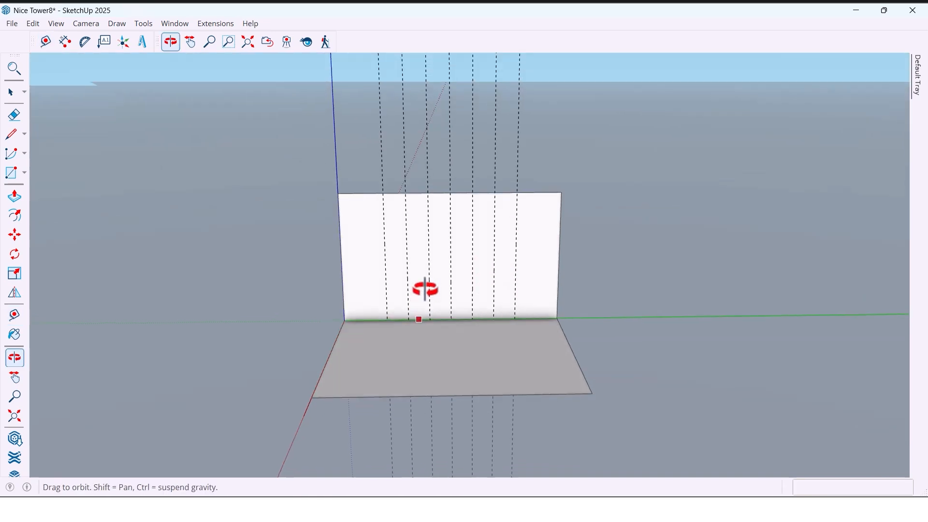
click(45, 42)
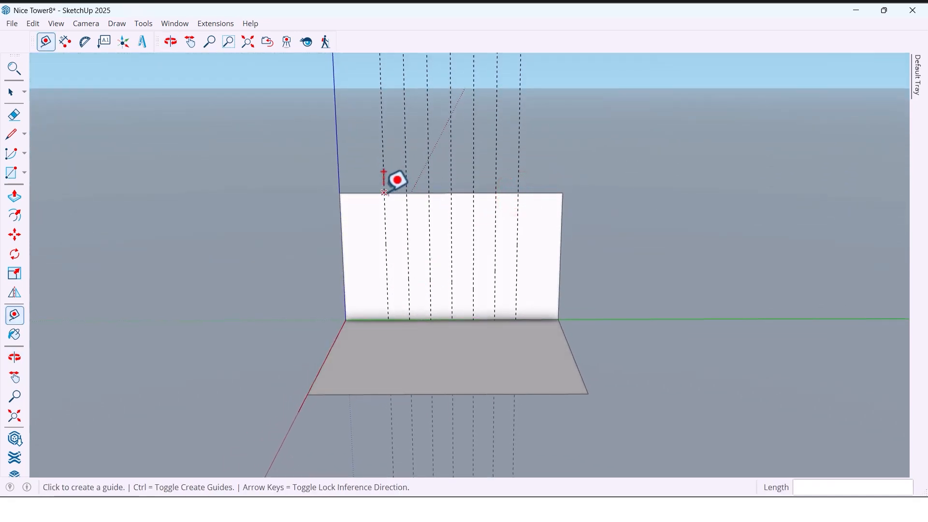
Add a horizontal guide 1100 mm from the wall edge.
click(169, 41)
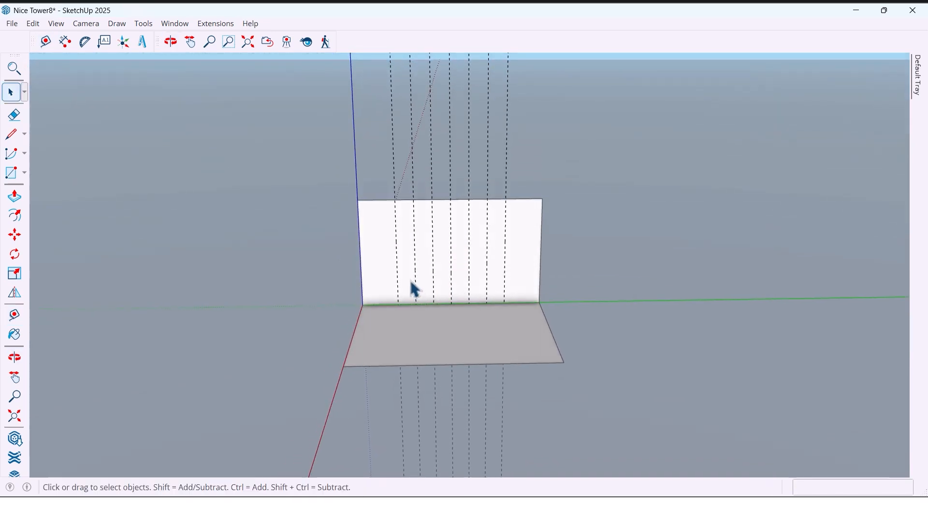
click(14, 172)
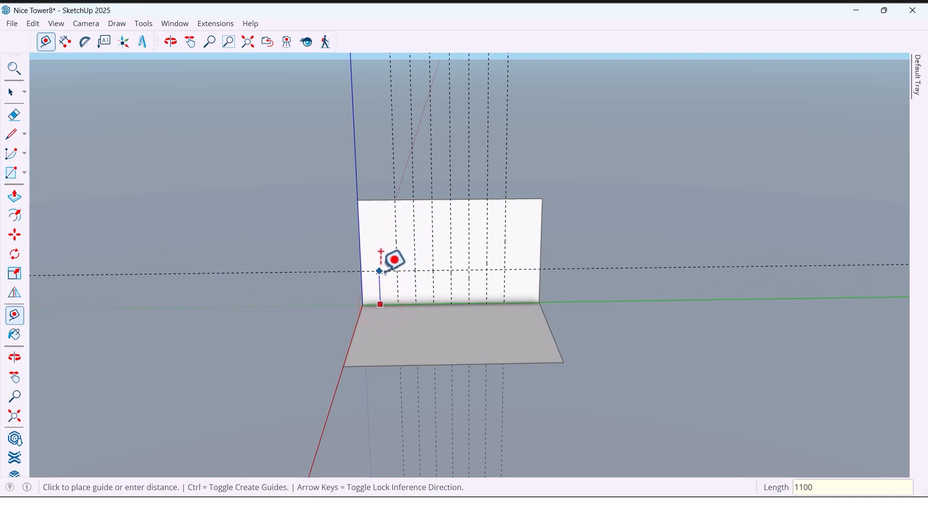
click(170, 41)
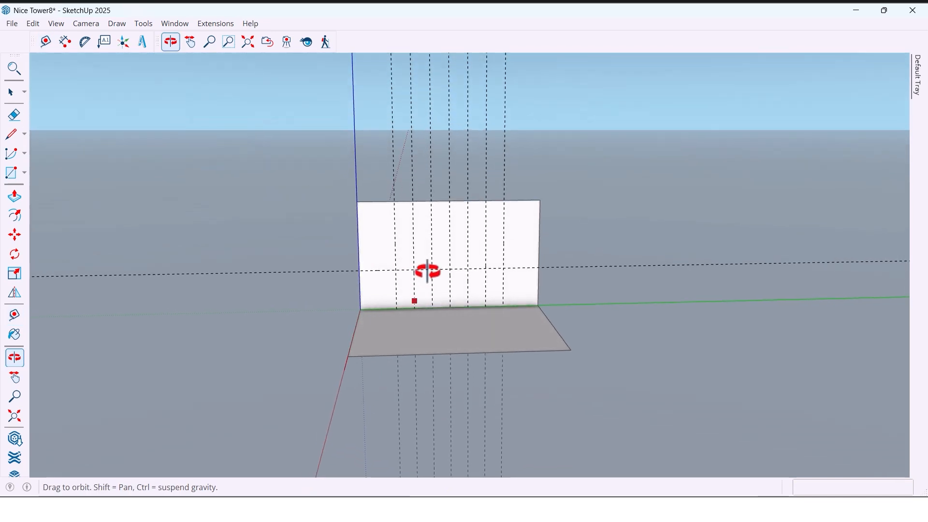
click(11, 134)
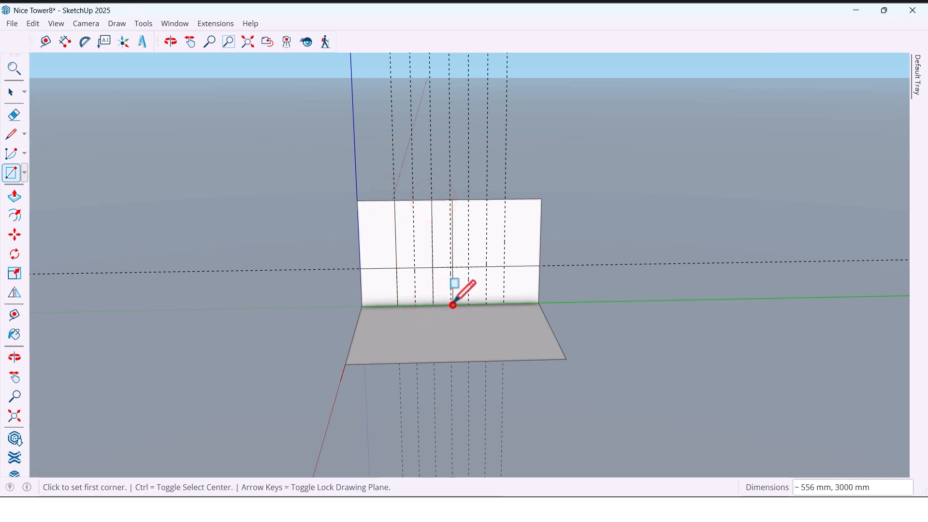
Draw a two-bay panel rectangle, move it forward, and start a vertical midpoint divider.
click(451, 306)
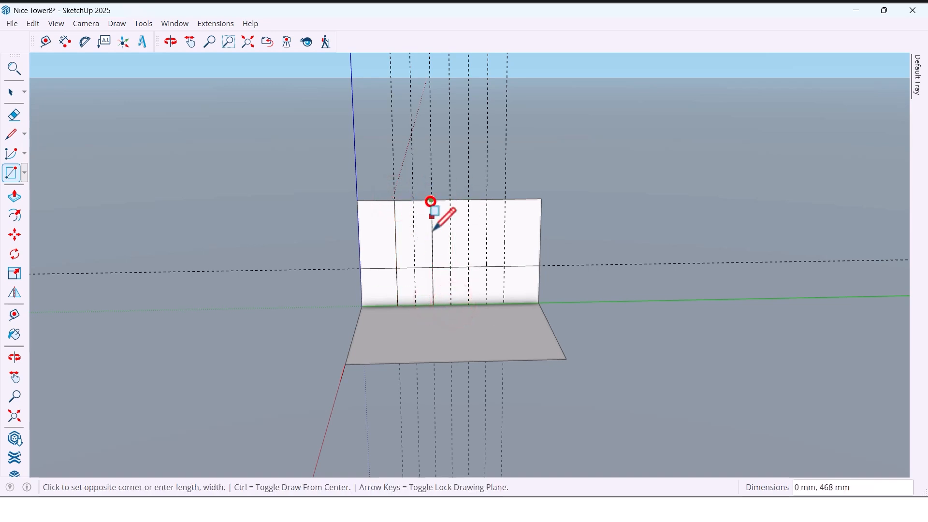
click(169, 42)
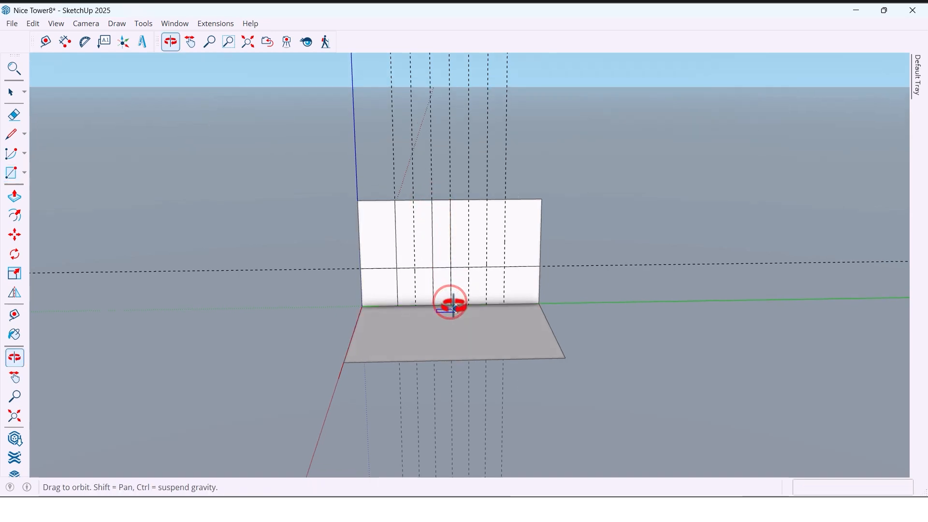
click(11, 92)
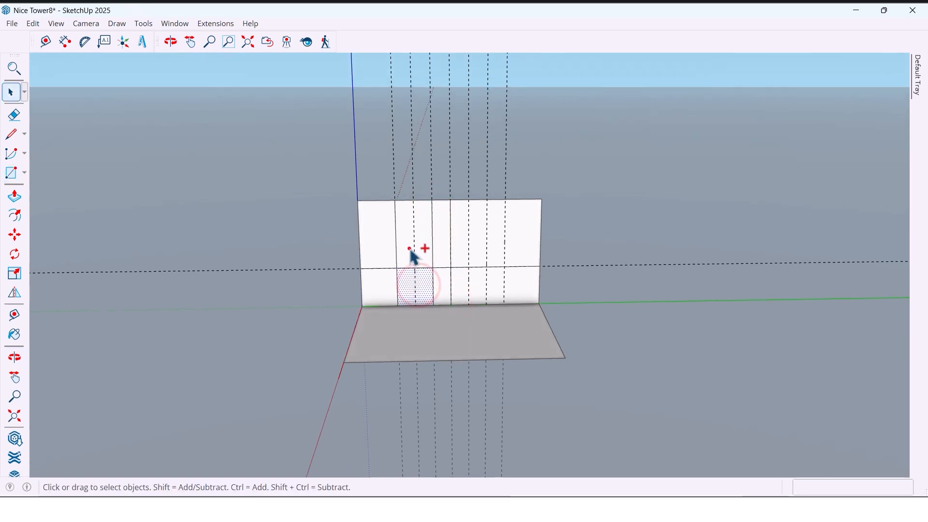
click(14, 235)
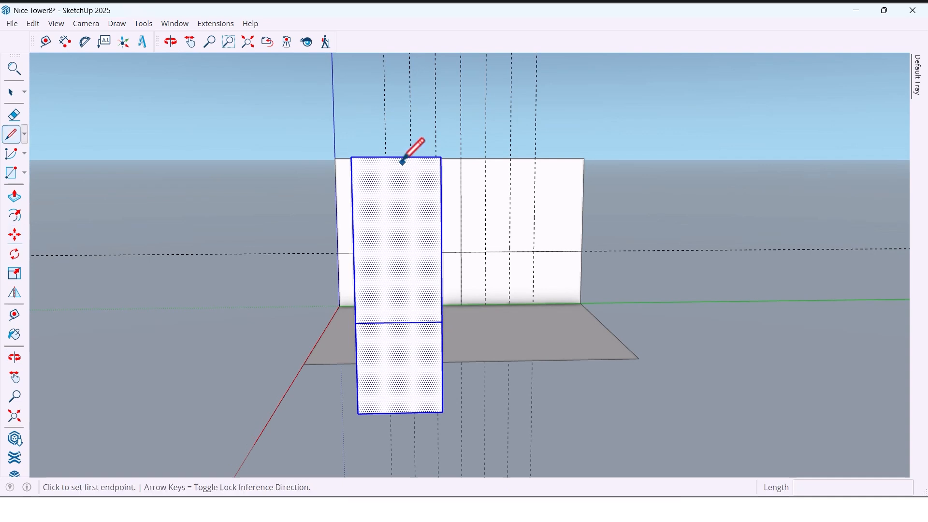
click(396, 156)
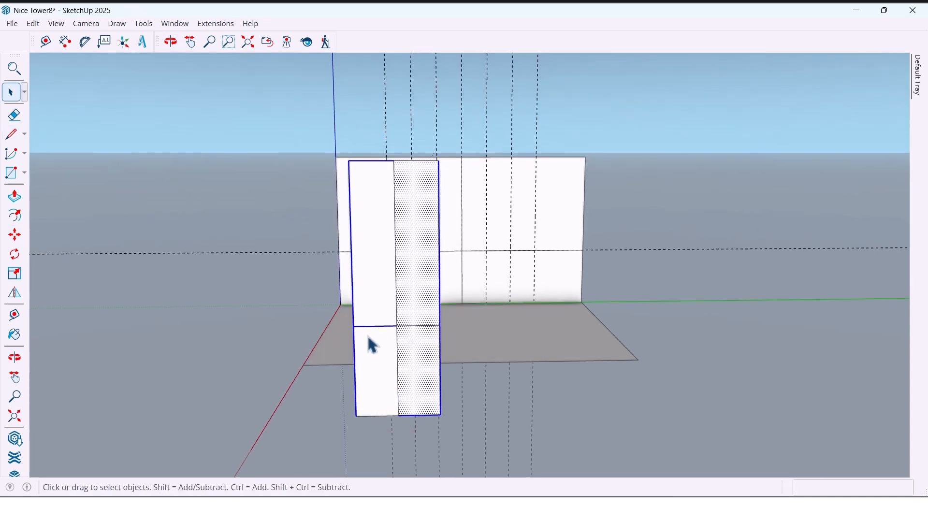
Copy the panel dividers 15 mm over and erase the stray pieces at the crossing.
click(10, 134)
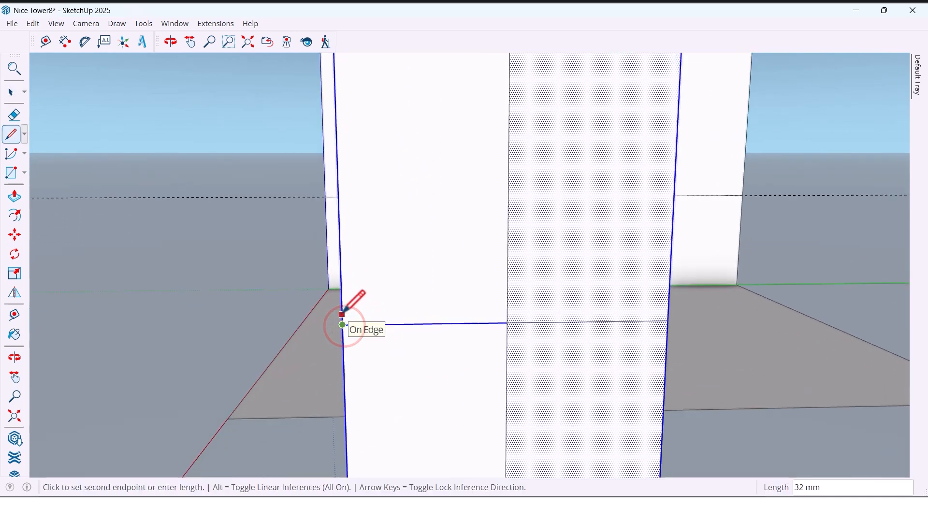
mouse_move(611, 317)
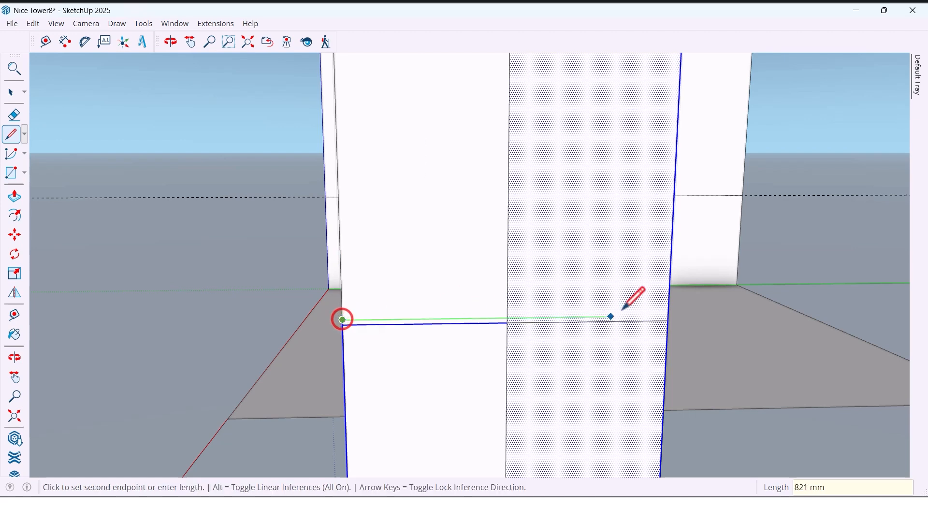
click(170, 41)
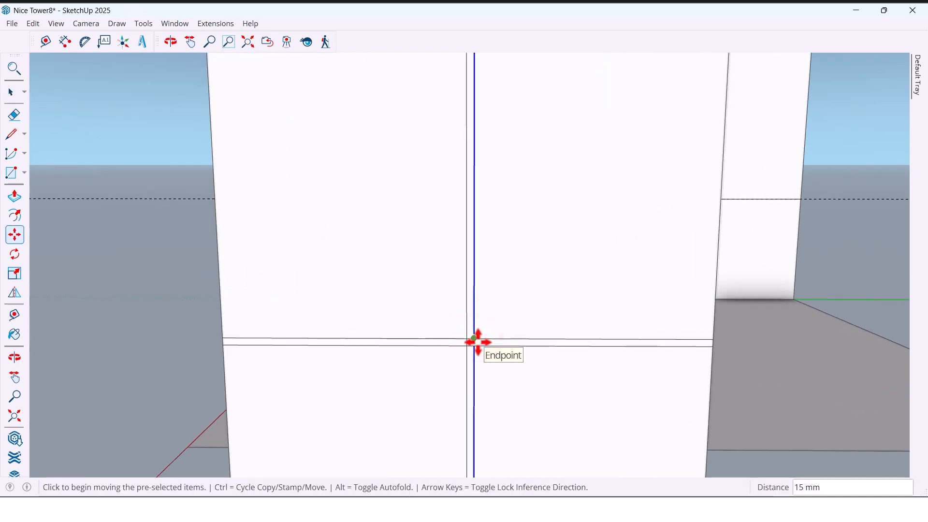
click(10, 93)
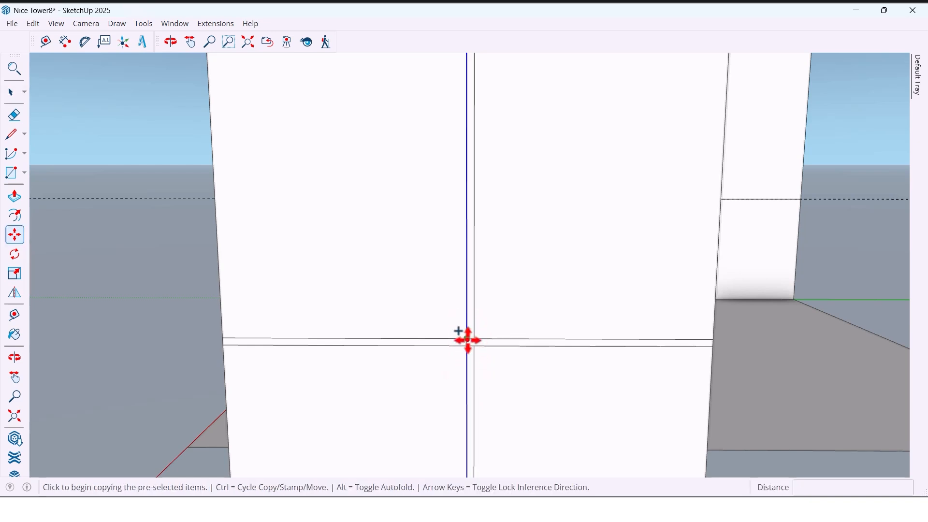
click(14, 115)
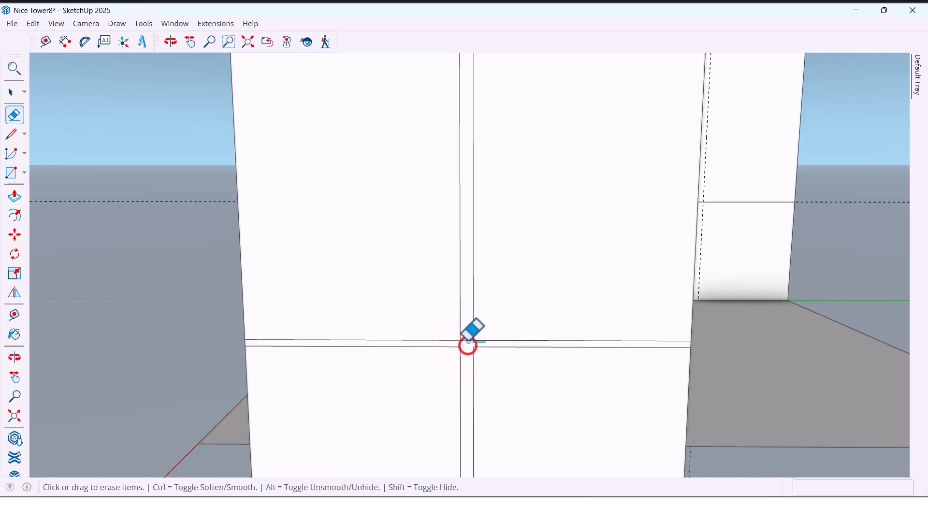
click(11, 152)
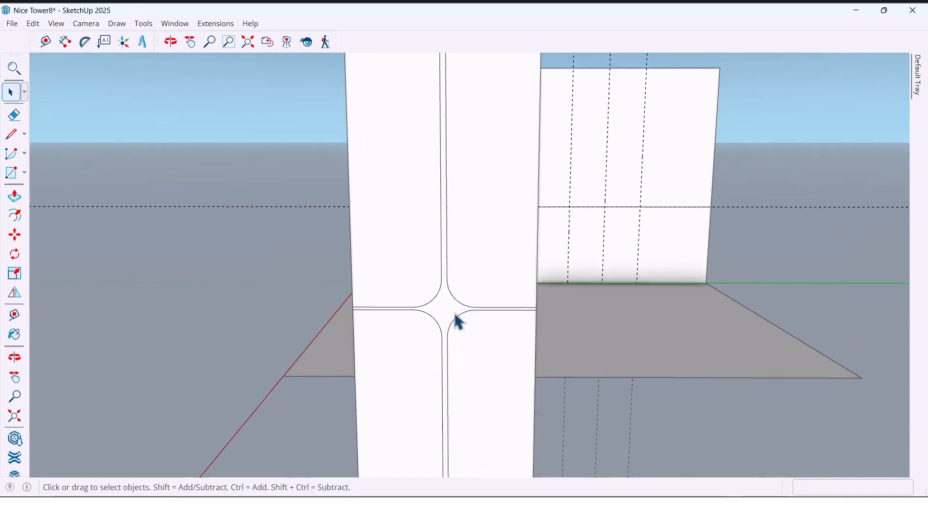
Push/pull each of the four panel tiles out 16 mm, then clear the selection.
click(170, 42)
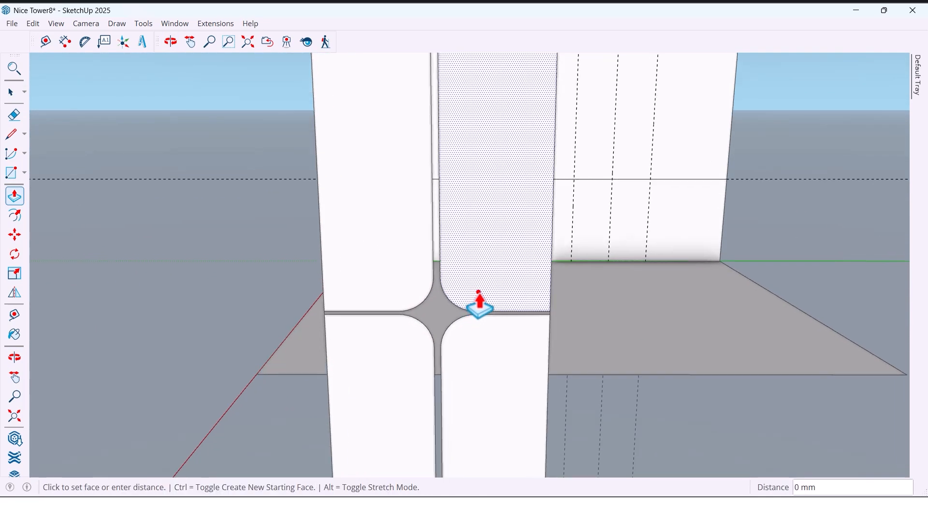
text(16)
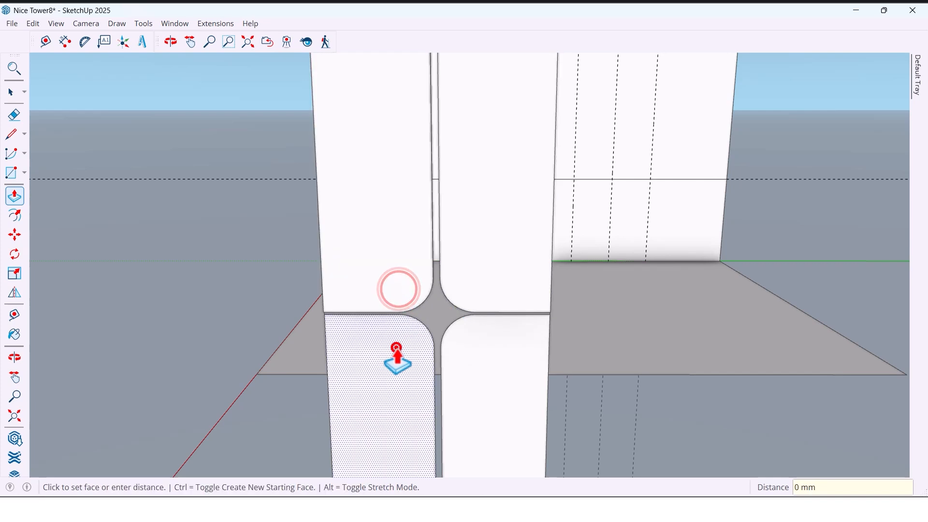
click(170, 42)
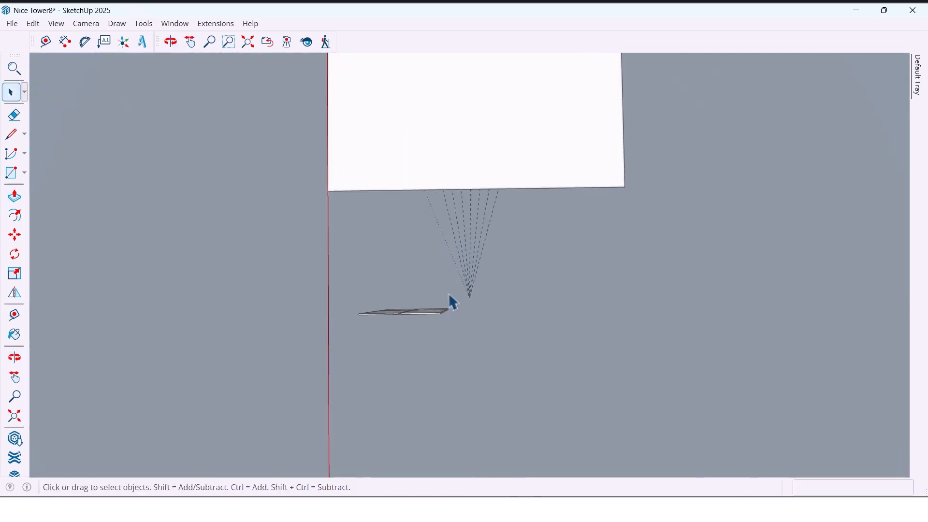
click(406, 312)
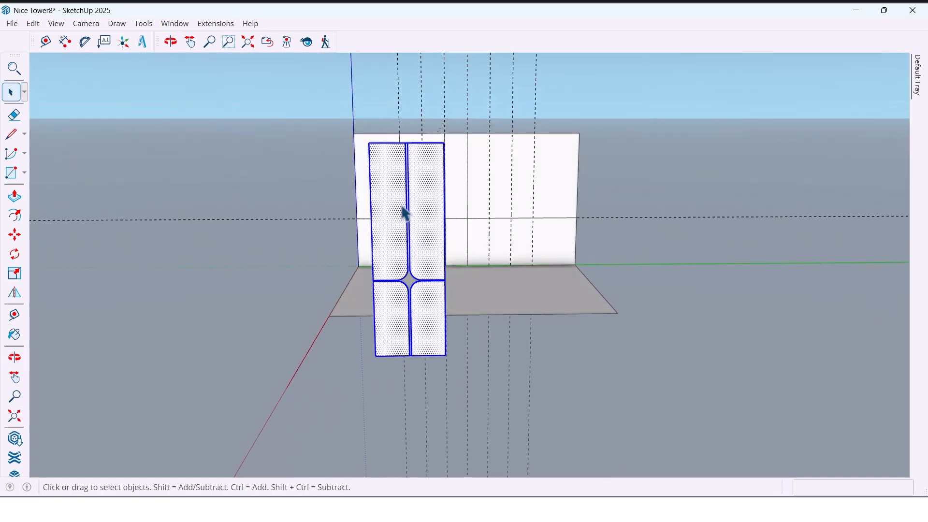
Make the padded panel into a component.
right_click(406, 211)
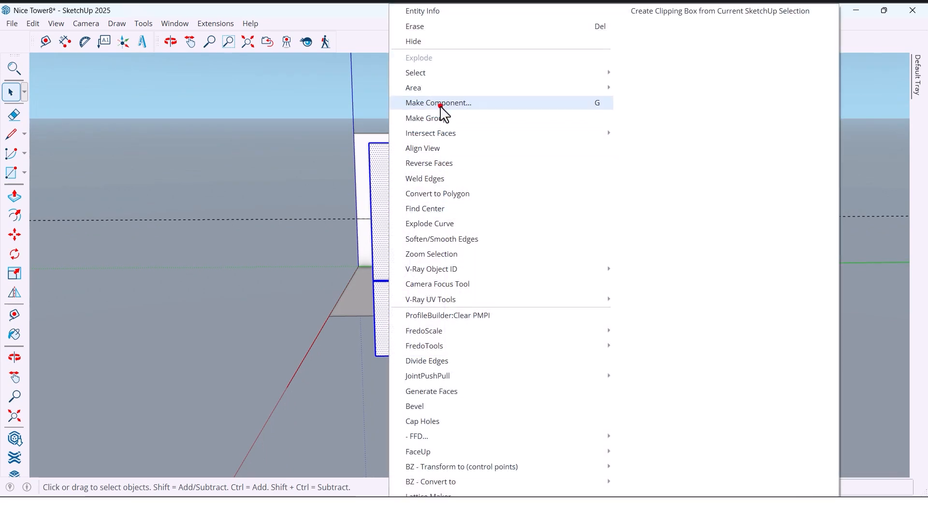
click(438, 102)
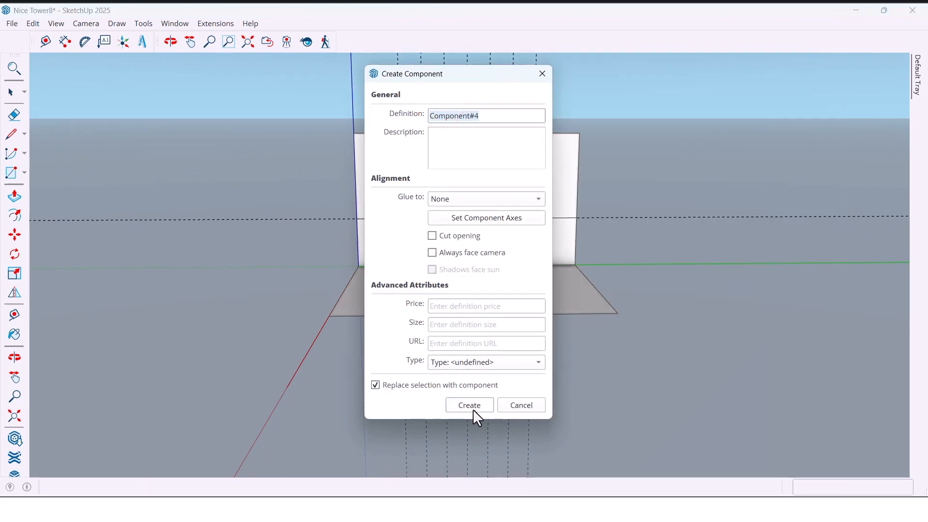
click(469, 406)
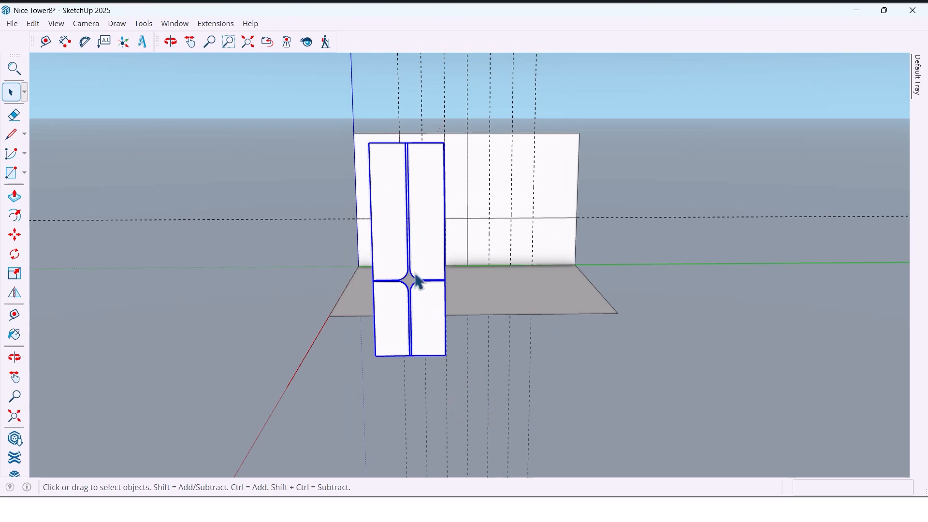
Move the panel component 1000 mm aside, make 2 copies, and select the next strip.
click(170, 41)
text(1000)
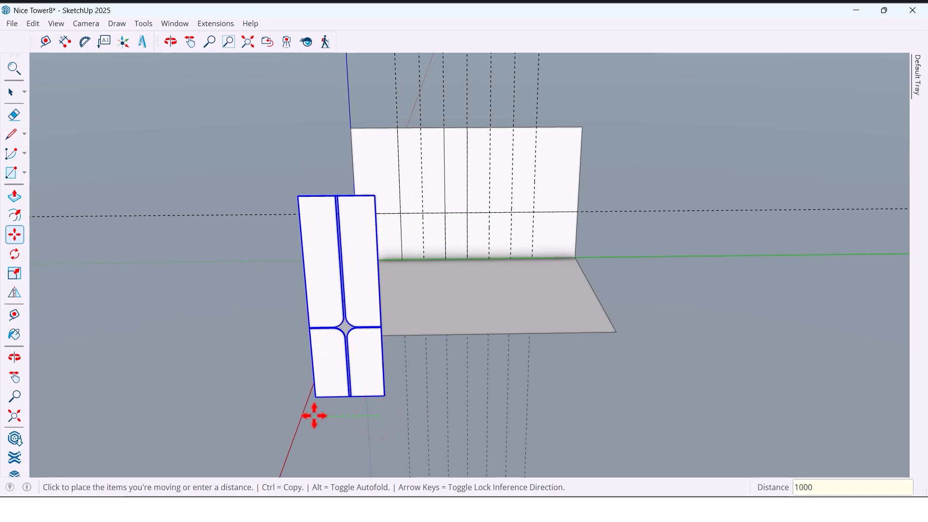
click(170, 41)
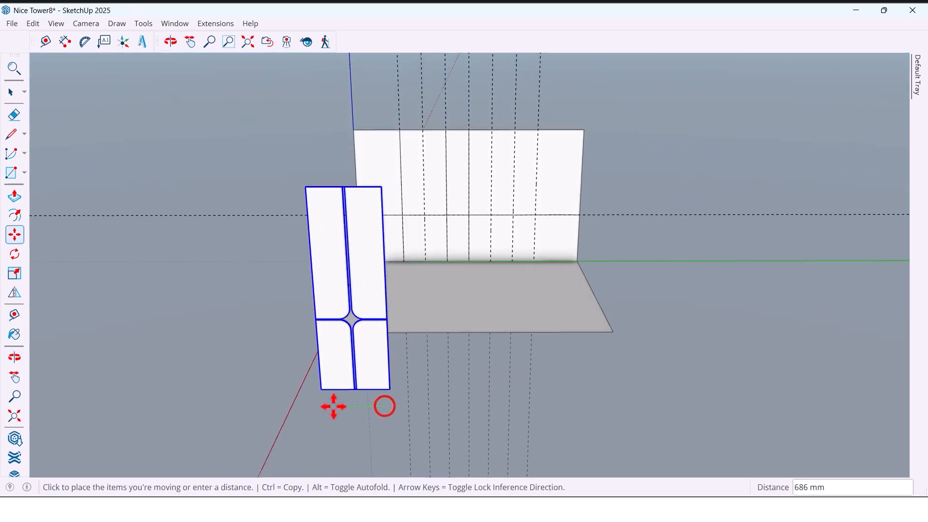
text(2)
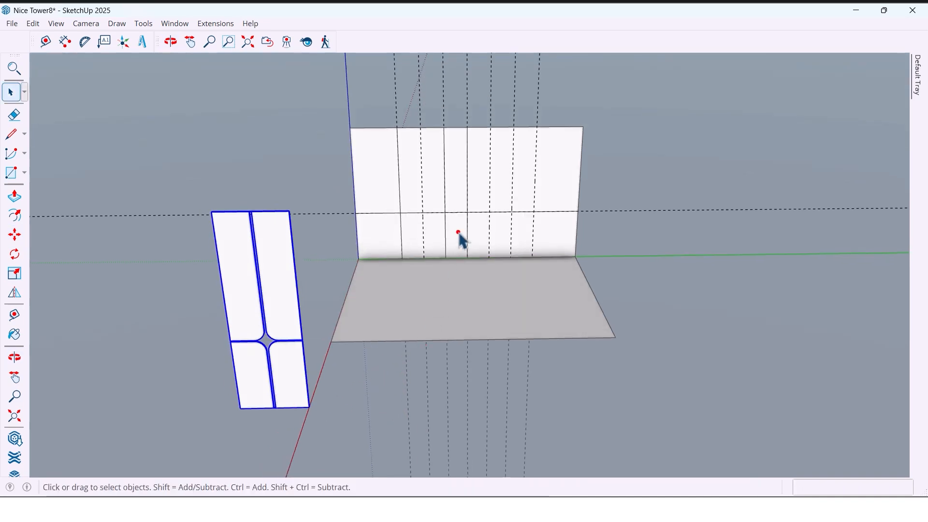
click(14, 235)
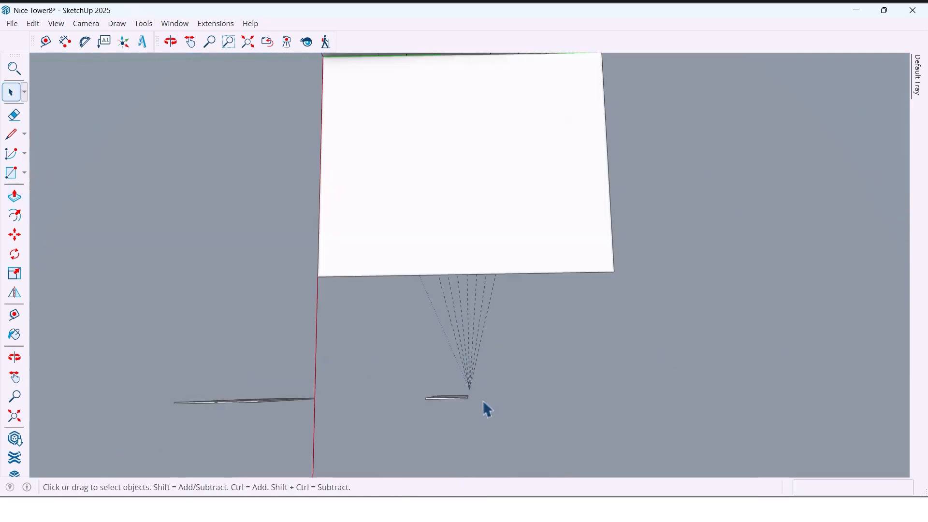
click(170, 42)
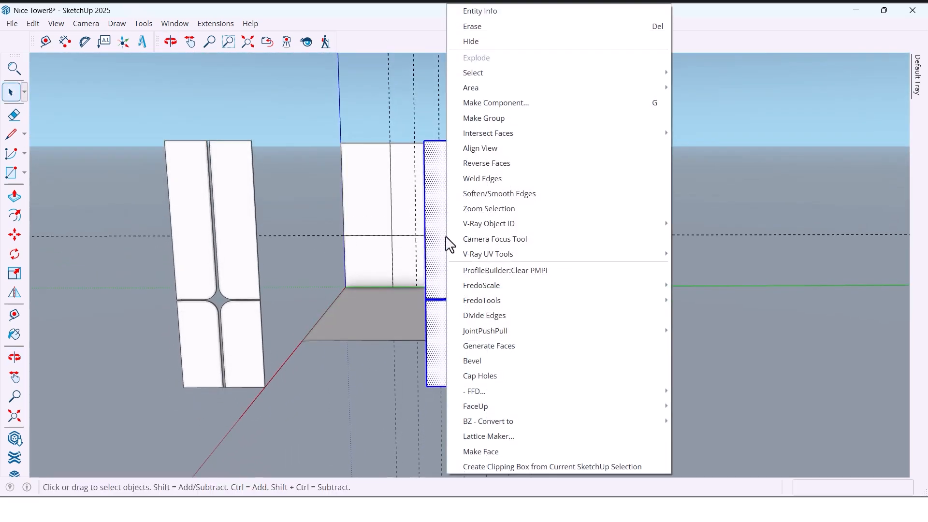
Turn the selected padded pieces into a component through Create Component.
click(496, 103)
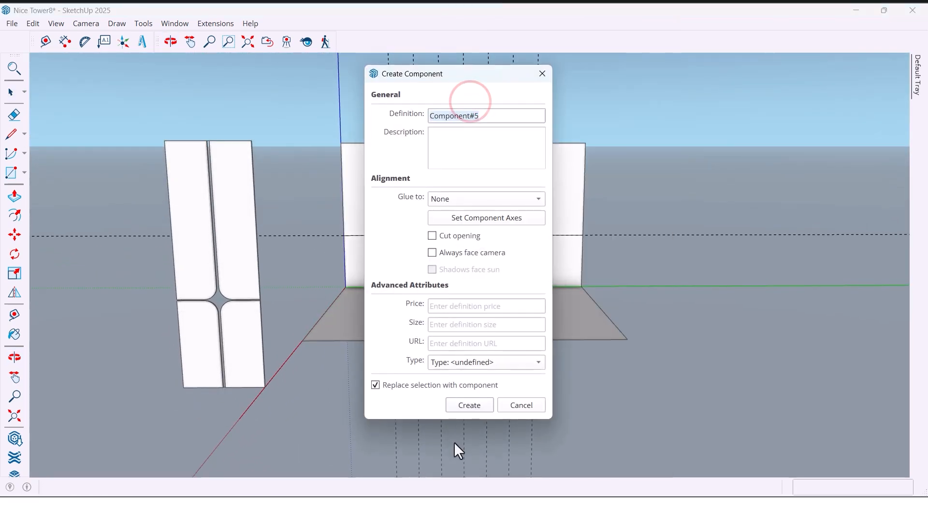
click(469, 405)
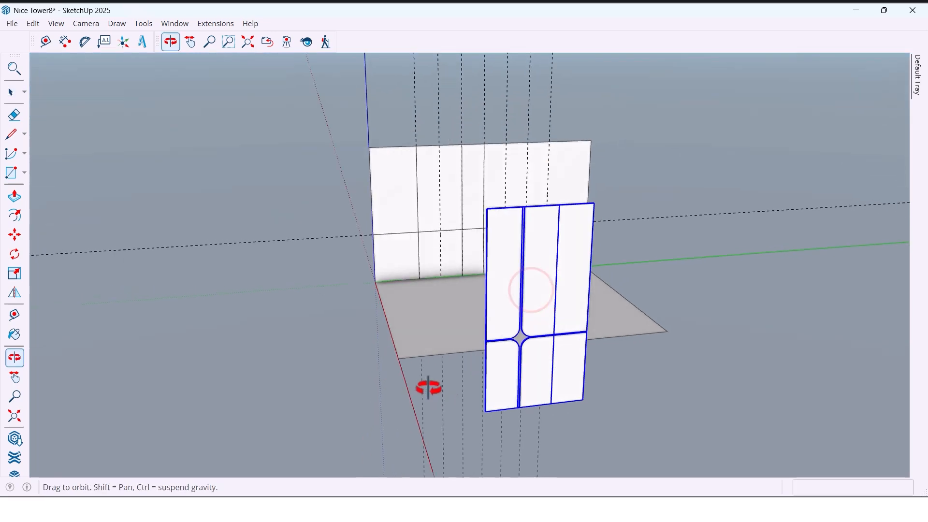
Move the panel section 6000 mm back onto the wall face and select it.
click(11, 92)
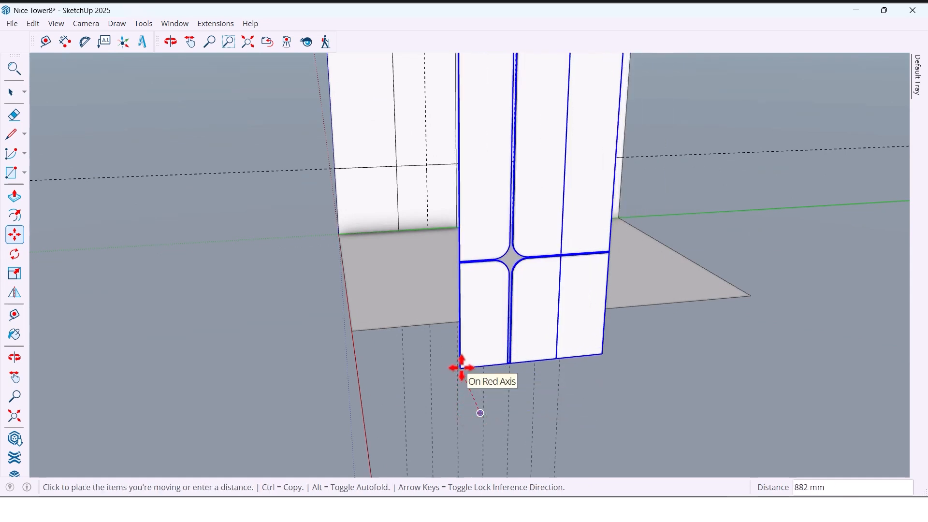
text(6000)
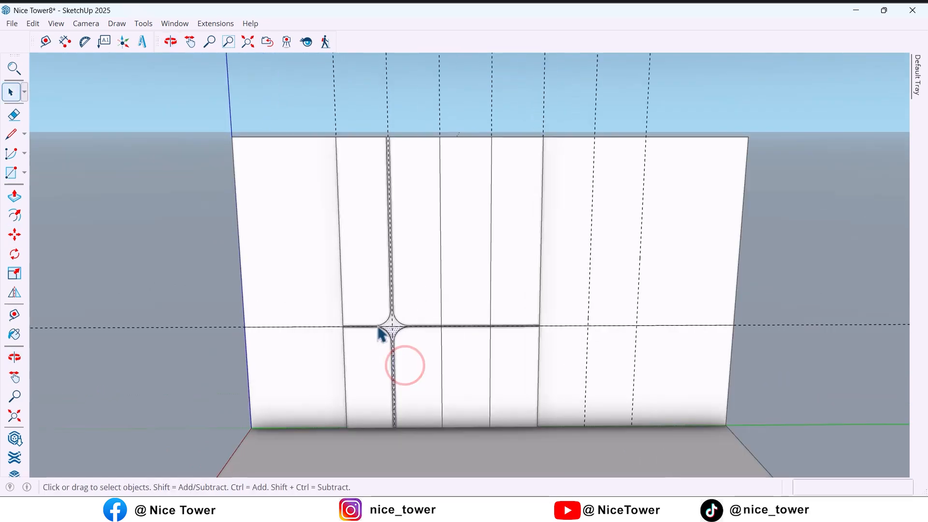
click(169, 42)
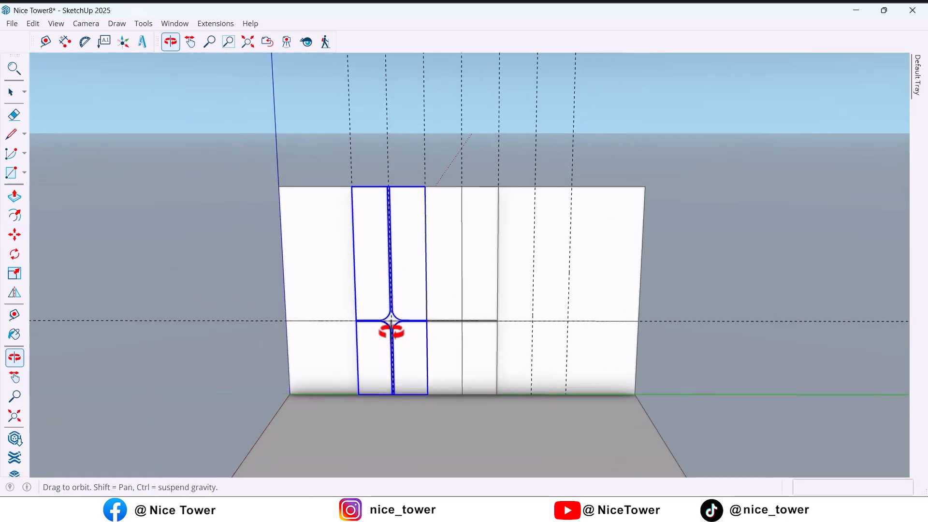
Copy the panel section along the wall and erase the leftover cross-joint edge.
click(14, 292)
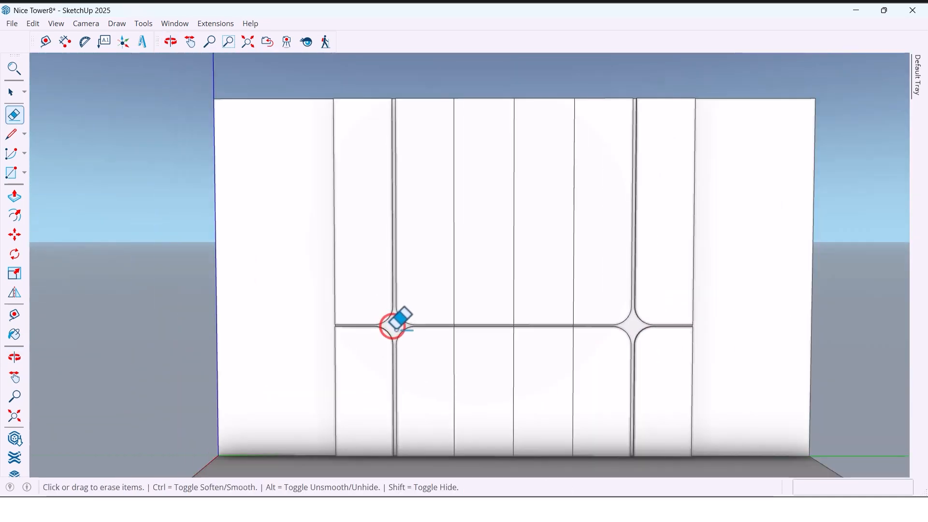
click(169, 42)
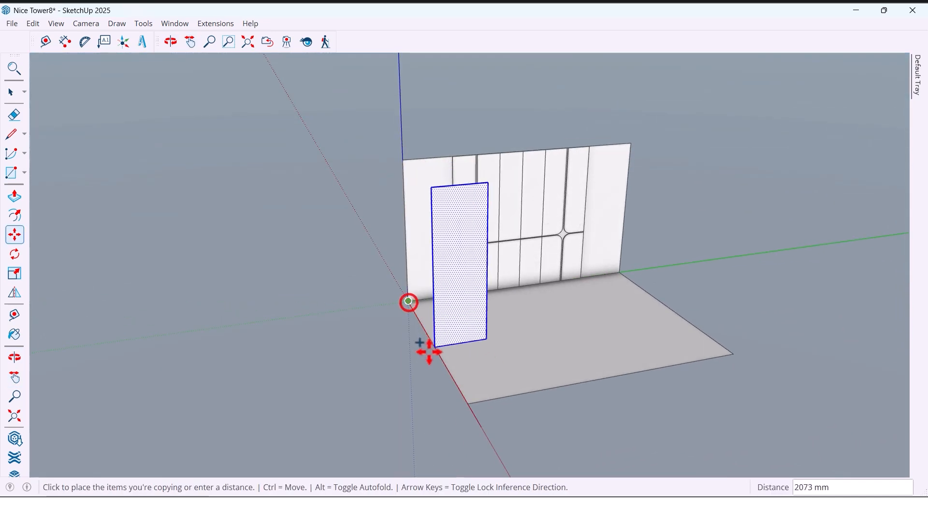
Copy the side strip 600 mm out front and show the 1001bit tools toolbar.
text(600)
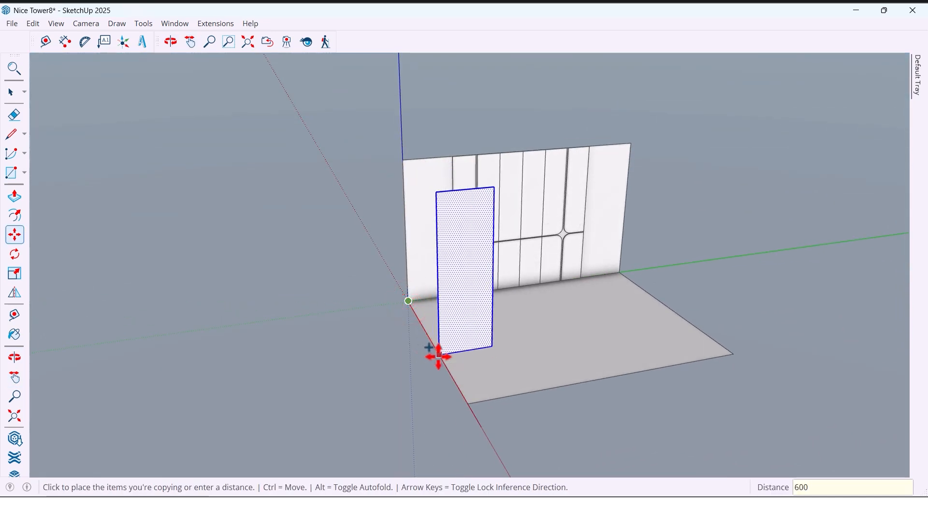
click(190, 41)
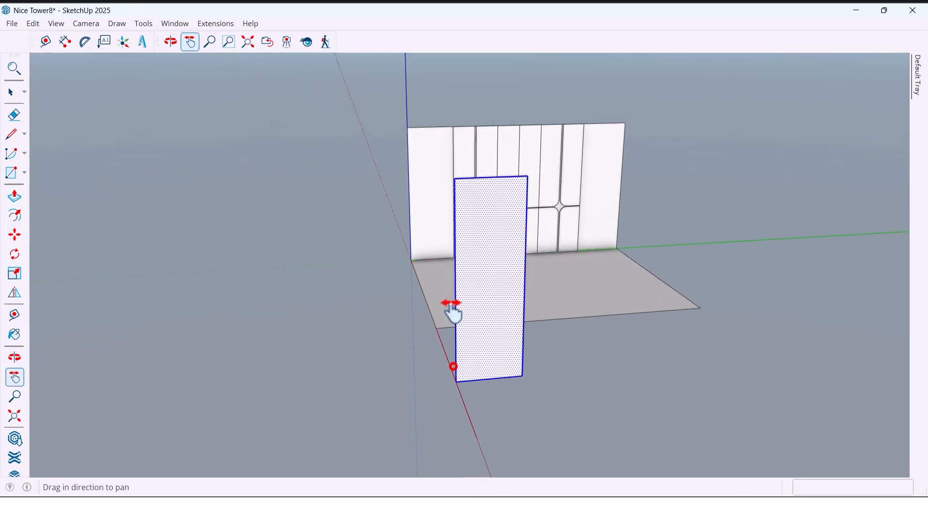
drag(453, 308, 345, 53)
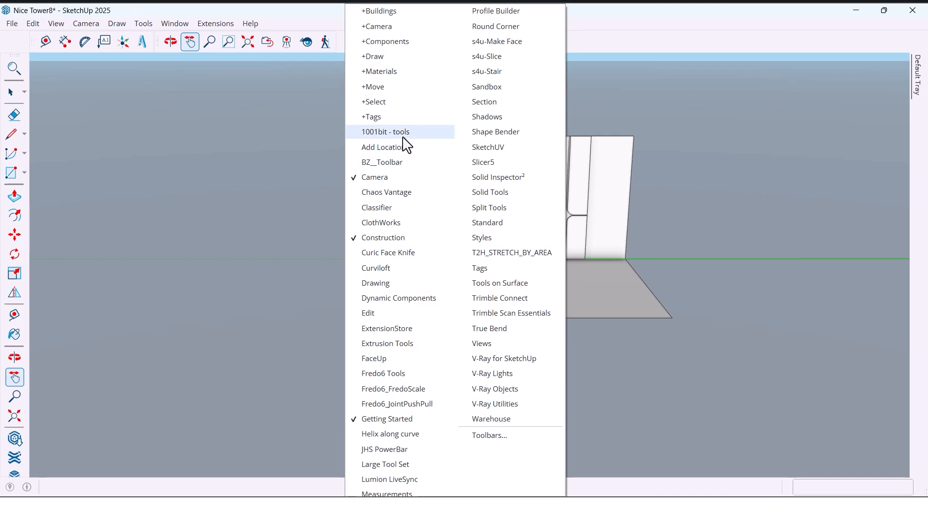
click(385, 132)
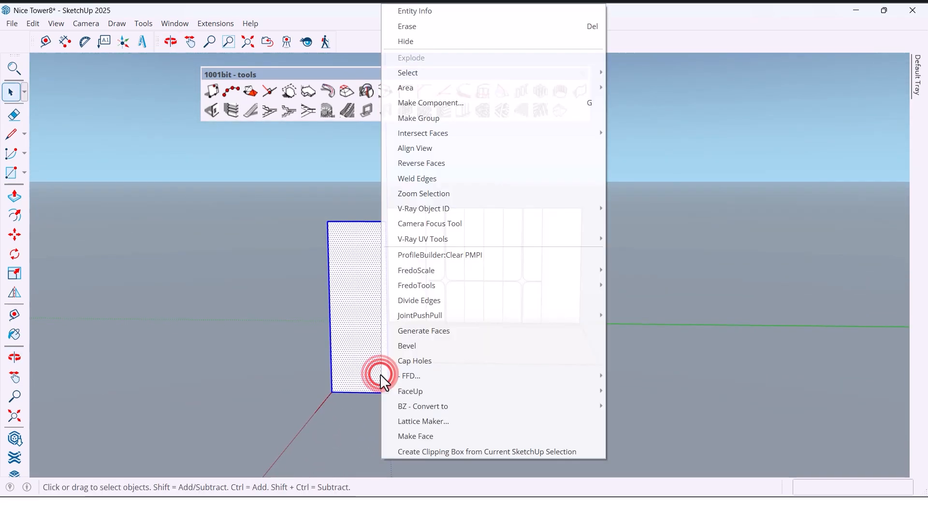
Make the side rectangle a component and select its inner face.
click(430, 102)
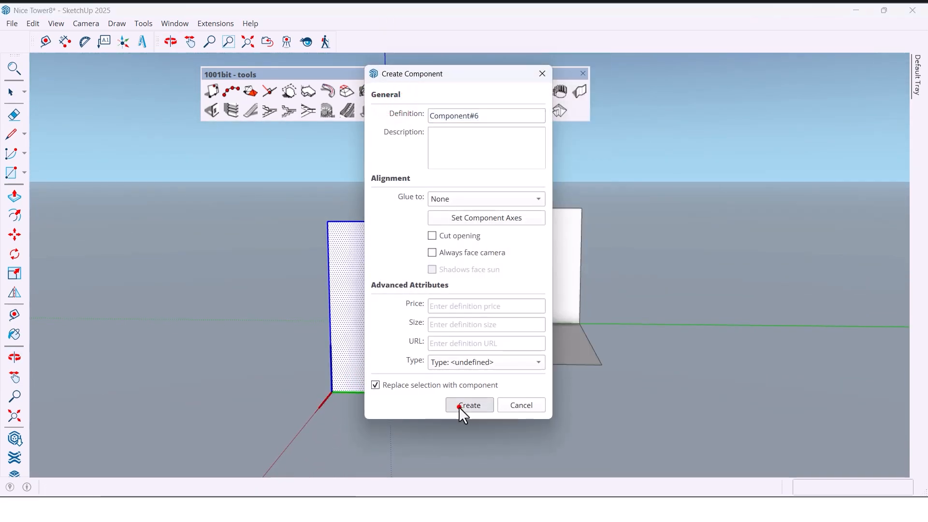
click(468, 405)
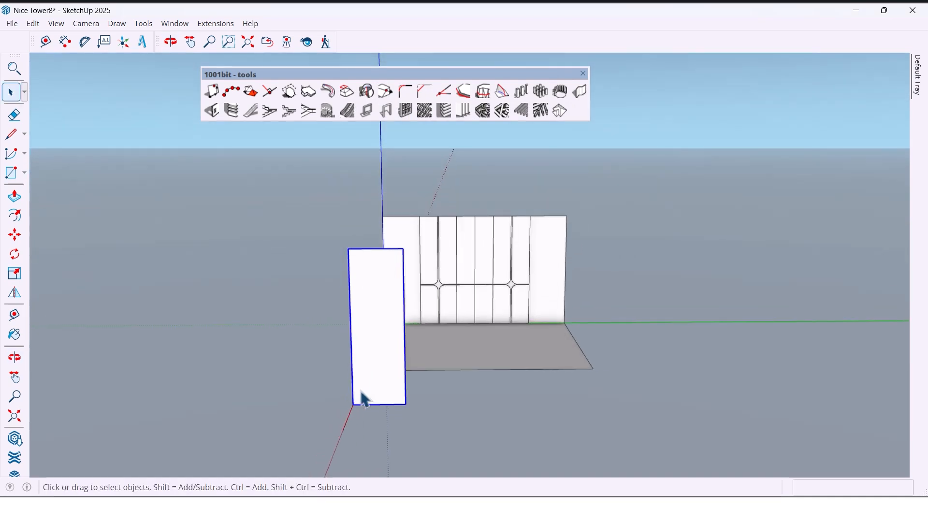
click(502, 111)
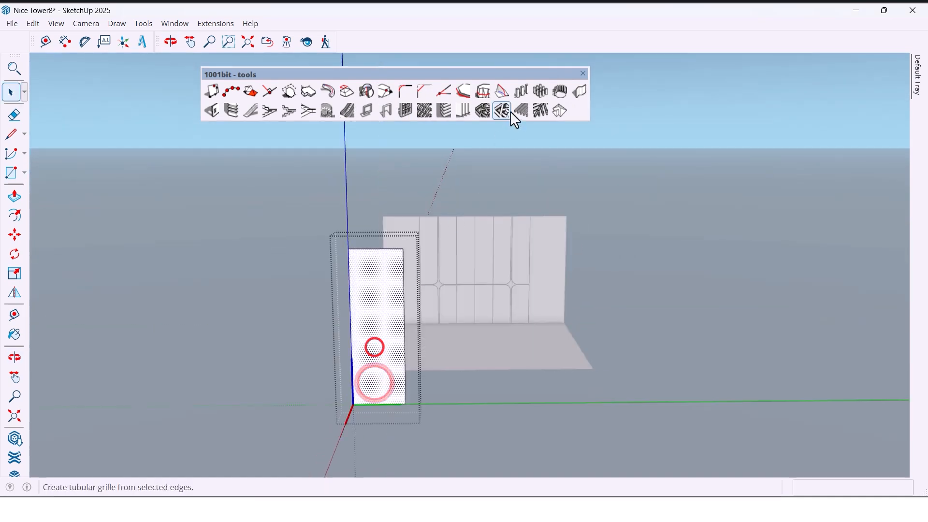
Generate front vertical louvres 20 mm deep, 30 mm thick, spaced 40 mm.
click(502, 111)
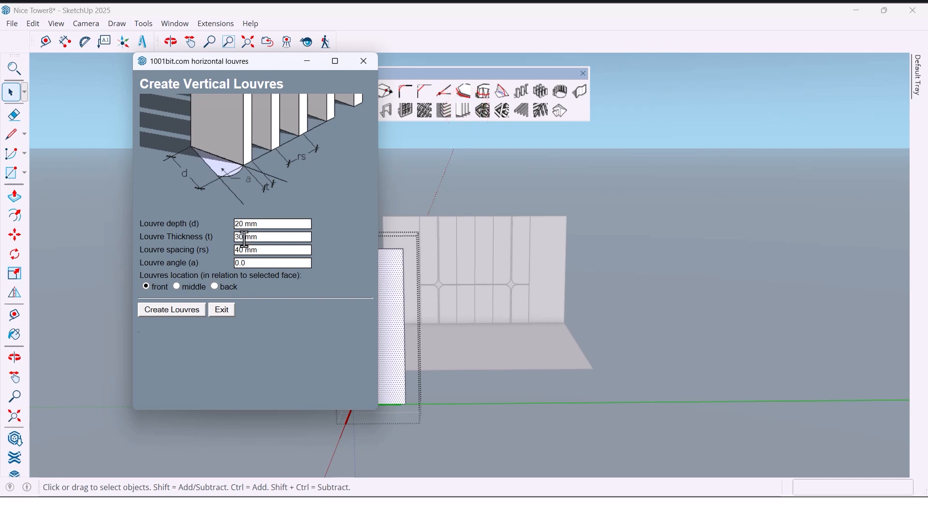
click(272, 237)
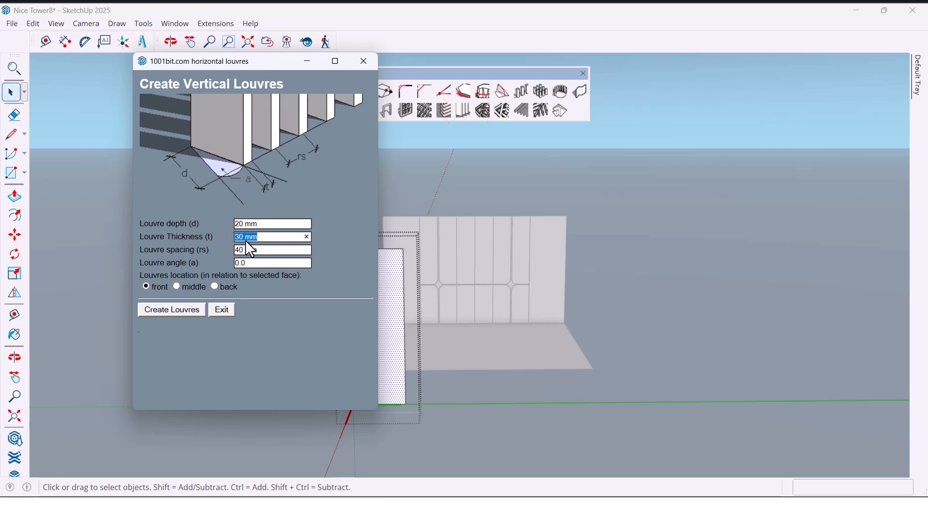
click(272, 250)
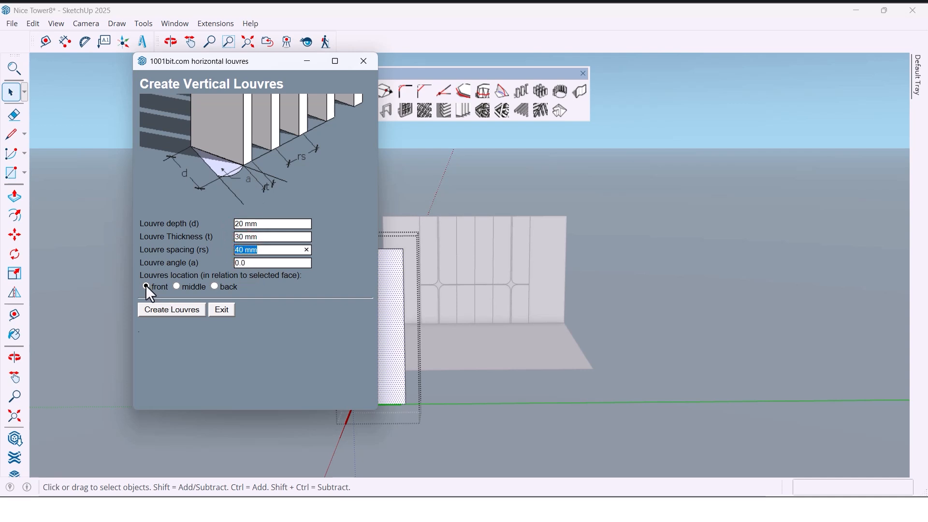
click(172, 309)
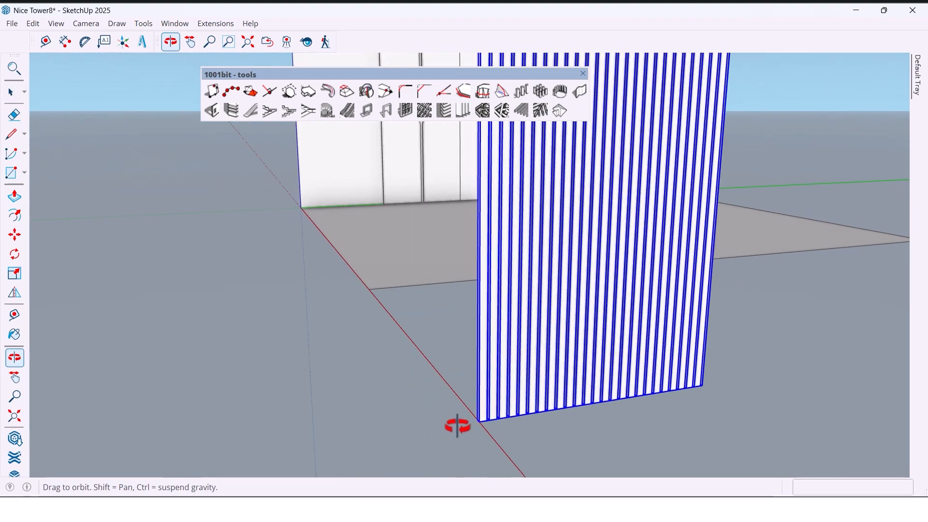
Copy the louvred slat panel to the opposite end of the padded wall.
click(14, 235)
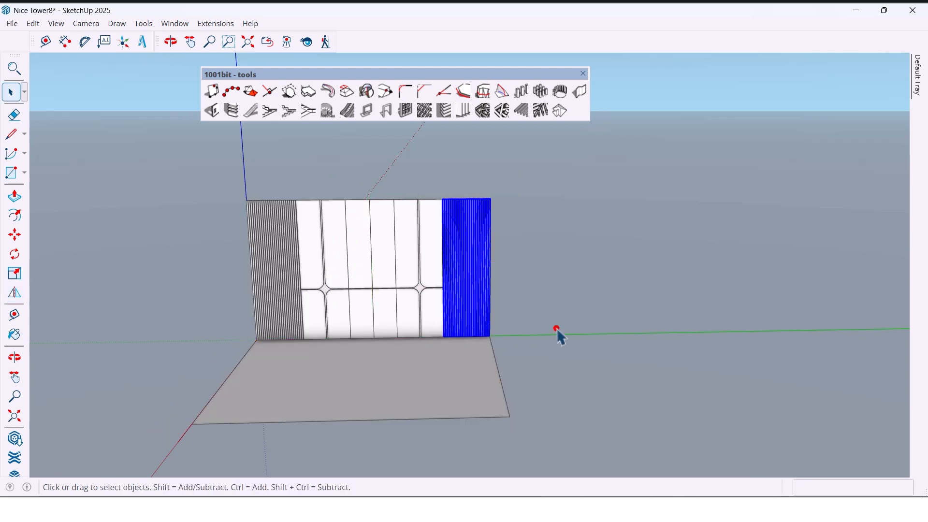
click(171, 41)
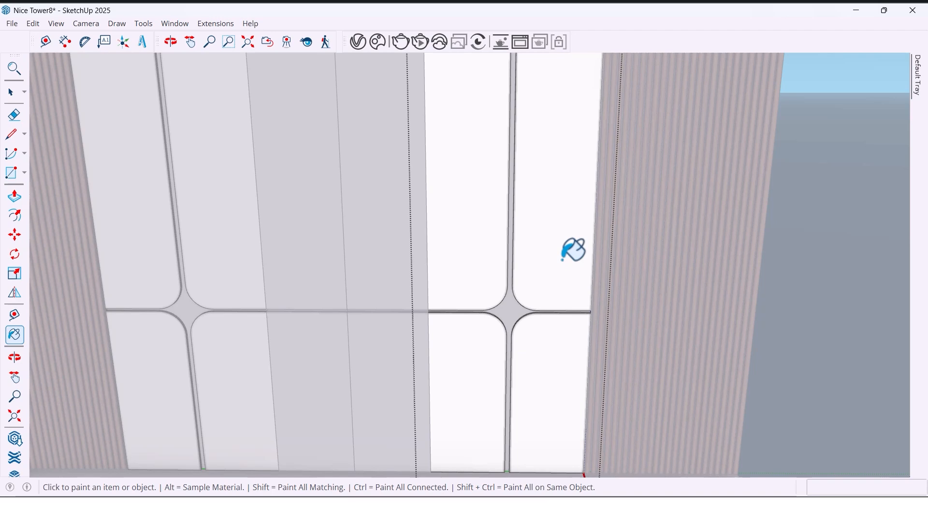
Paint the padded panels beige, the joints and slats brown, and the floor parquet.
click(559, 246)
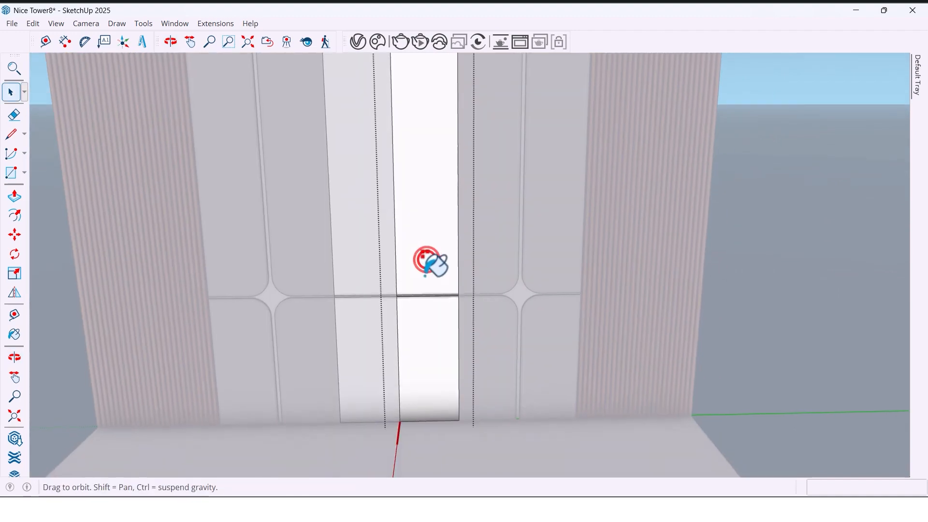
click(14, 335)
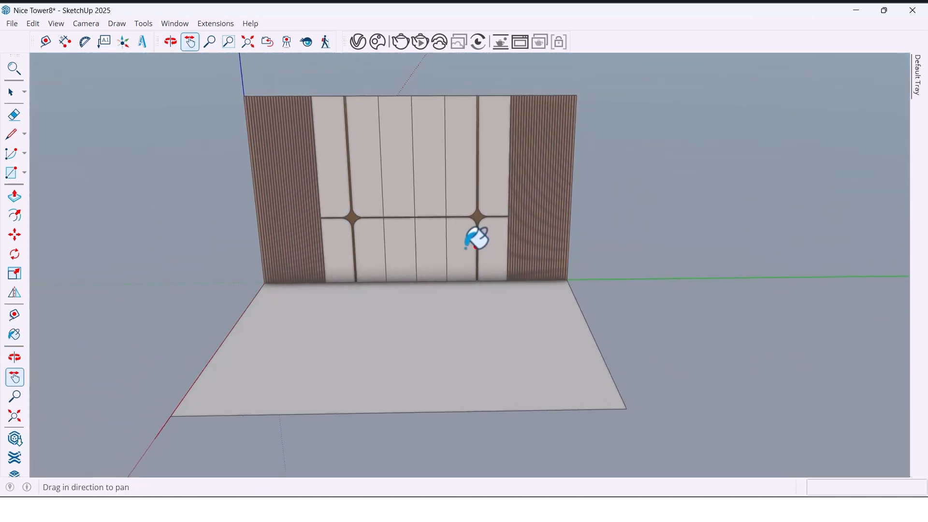
click(169, 42)
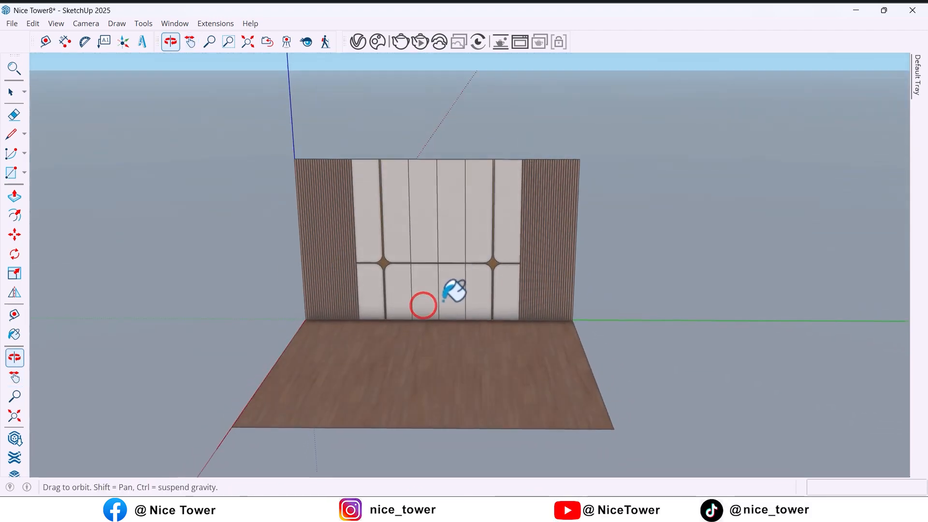
click(11, 93)
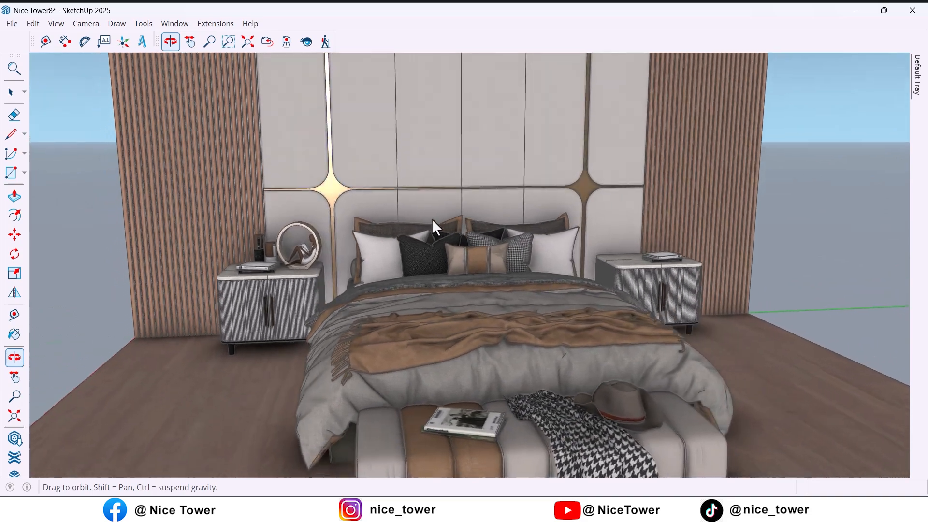
Orbit and pan around the furnished bedroom to review the bed, nightstands and bench.
drag(432, 231, 314, 240)
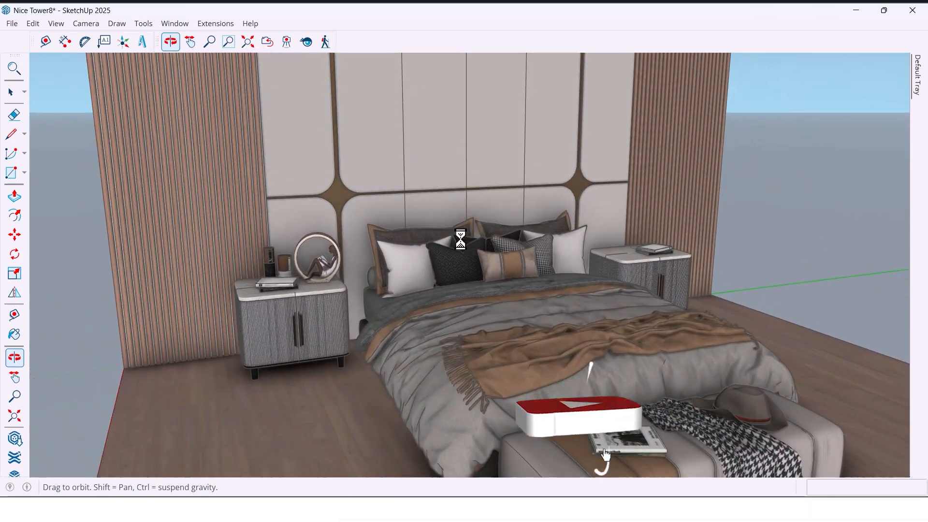
click(190, 42)
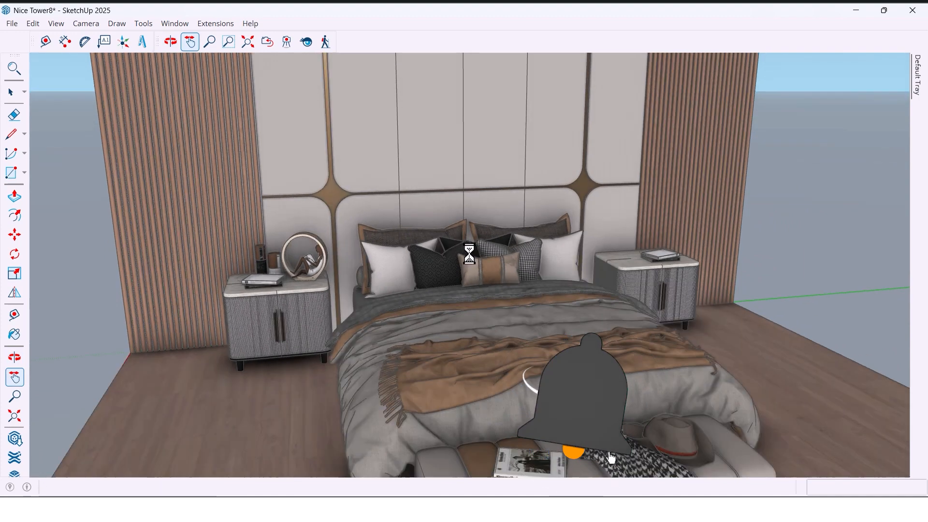
click(169, 41)
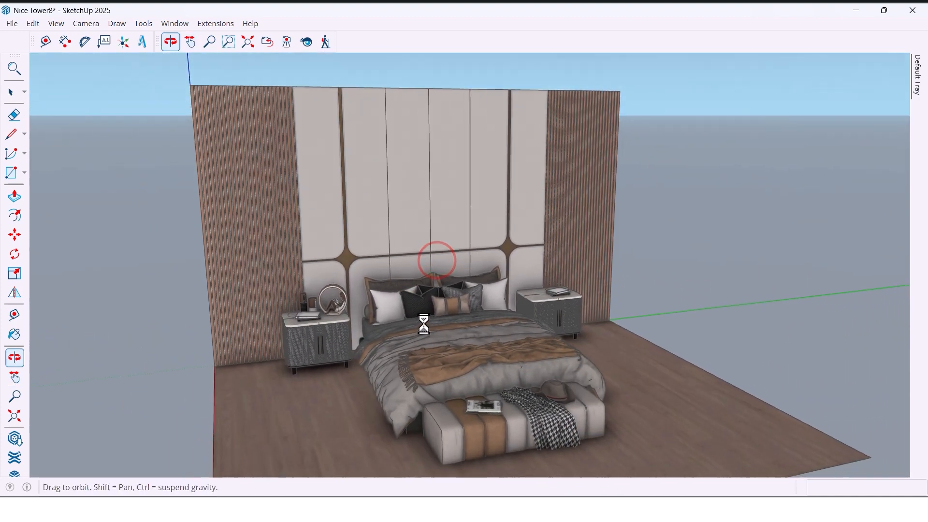